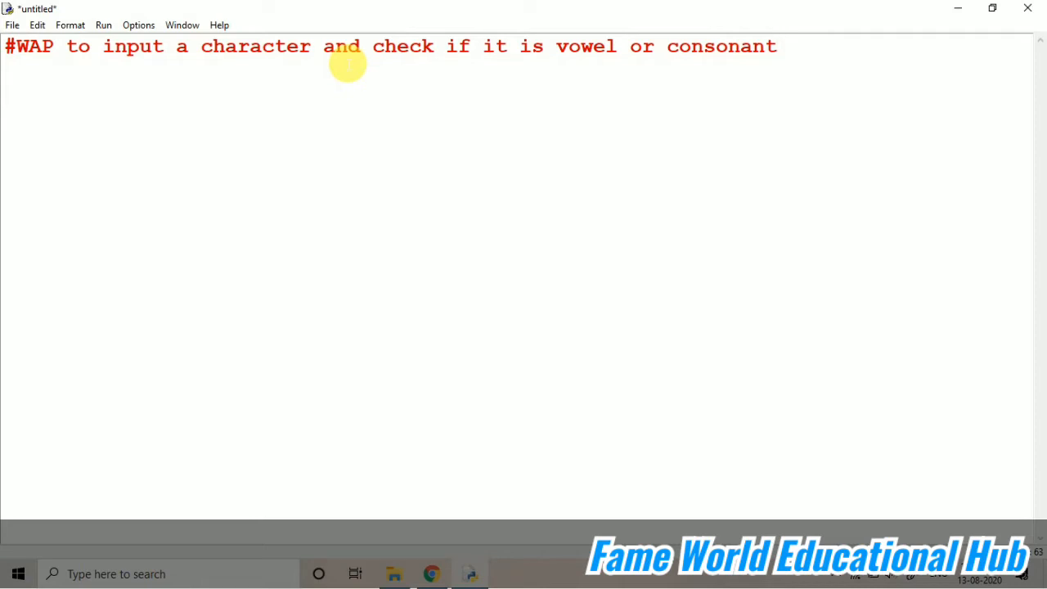
pyautogui.moveTo(177, 78)
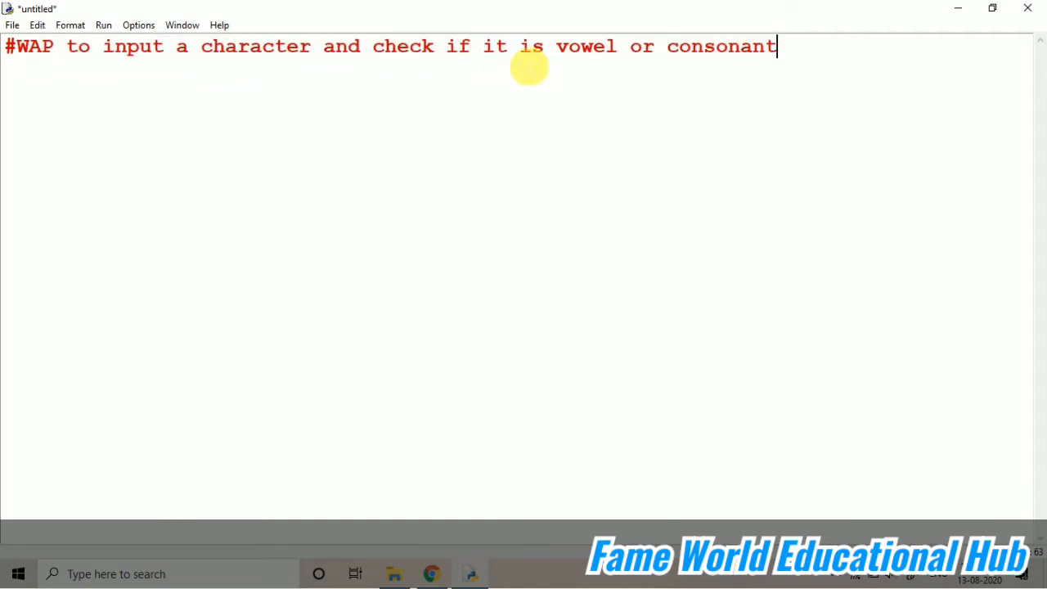
pyautogui.moveTo(446, 49)
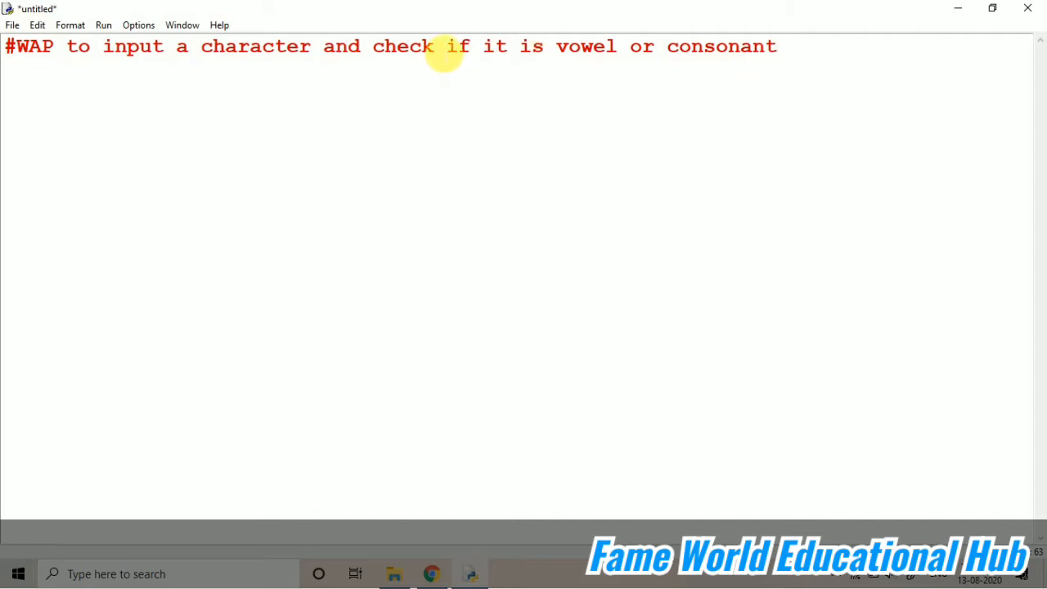
pyautogui.moveTo(450, 46)
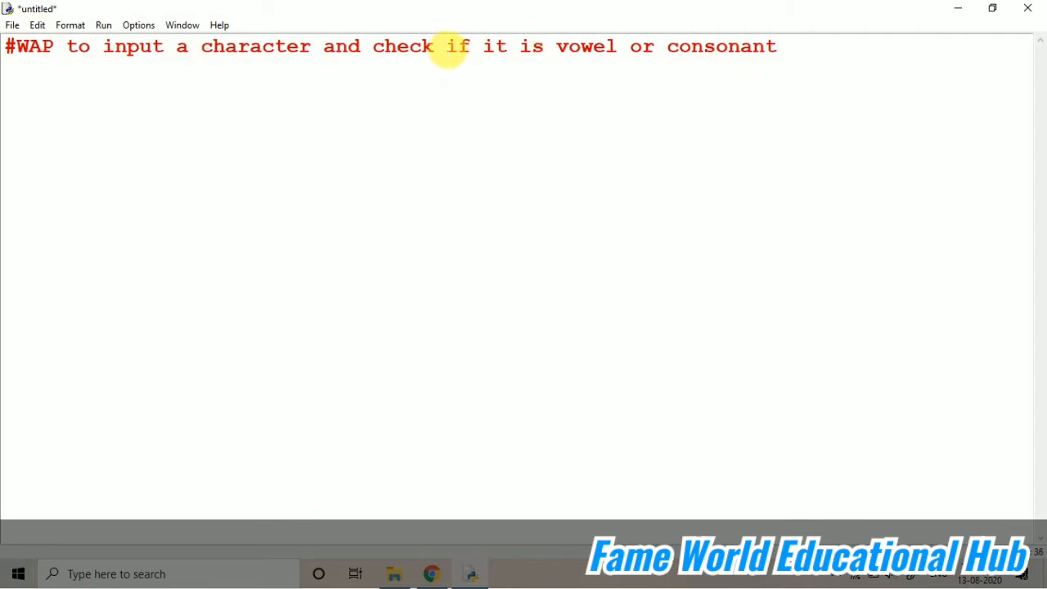
# Rewrite the comment to end with 'print the type of vowel'.
pyautogui.press('Backspace')
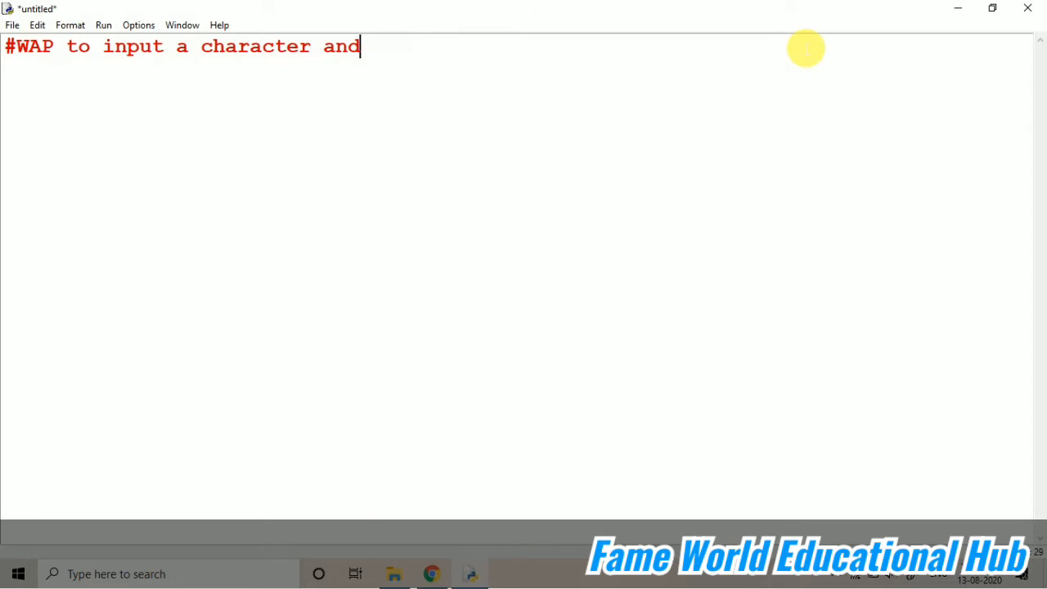
pyautogui.write('print t')
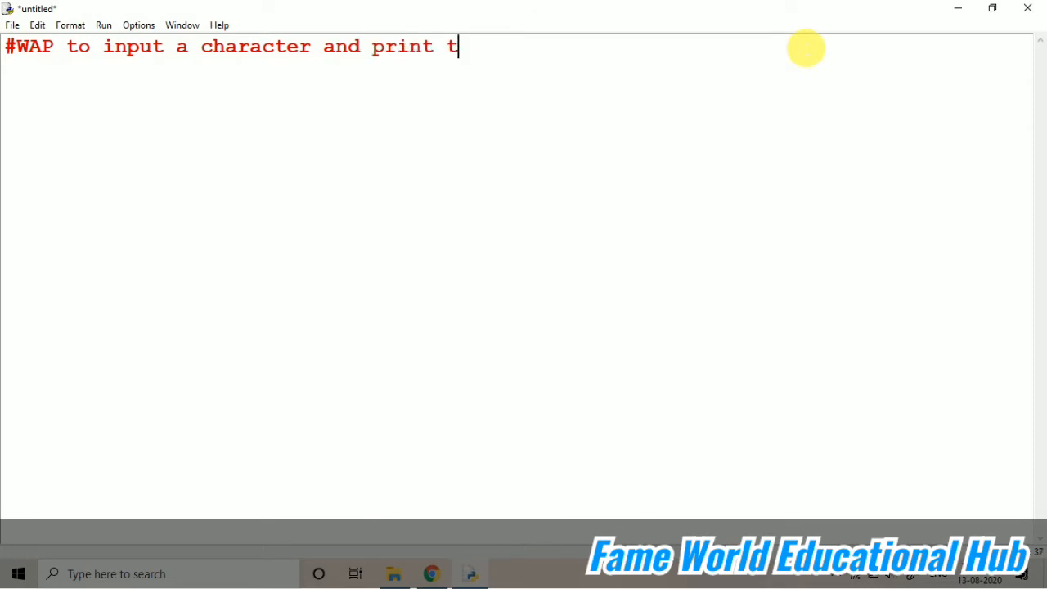
pyautogui.write('he type of')
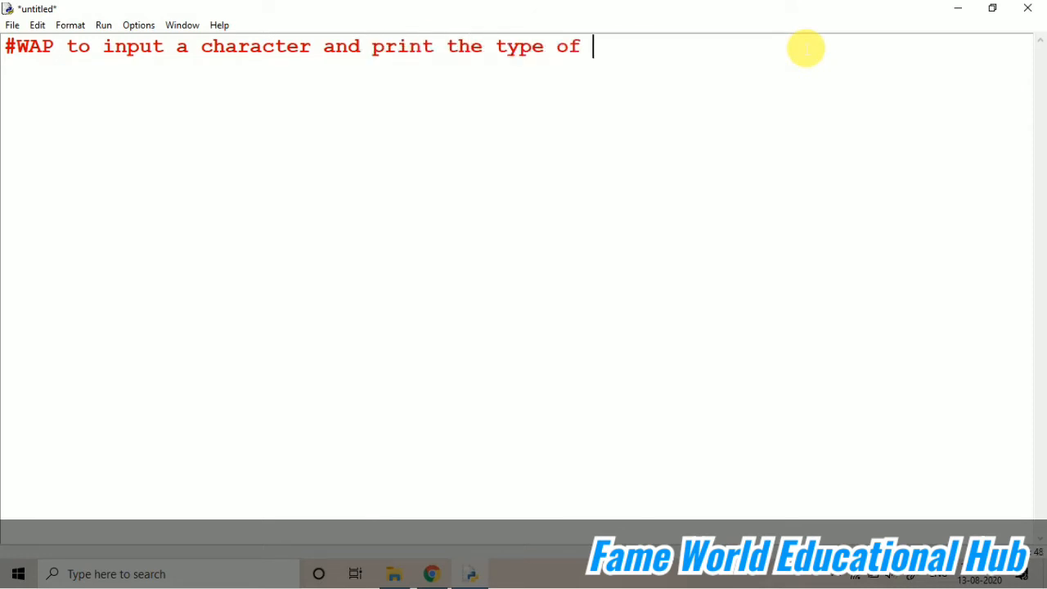
pyautogui.write('vowel')
pyautogui.write('Pro')
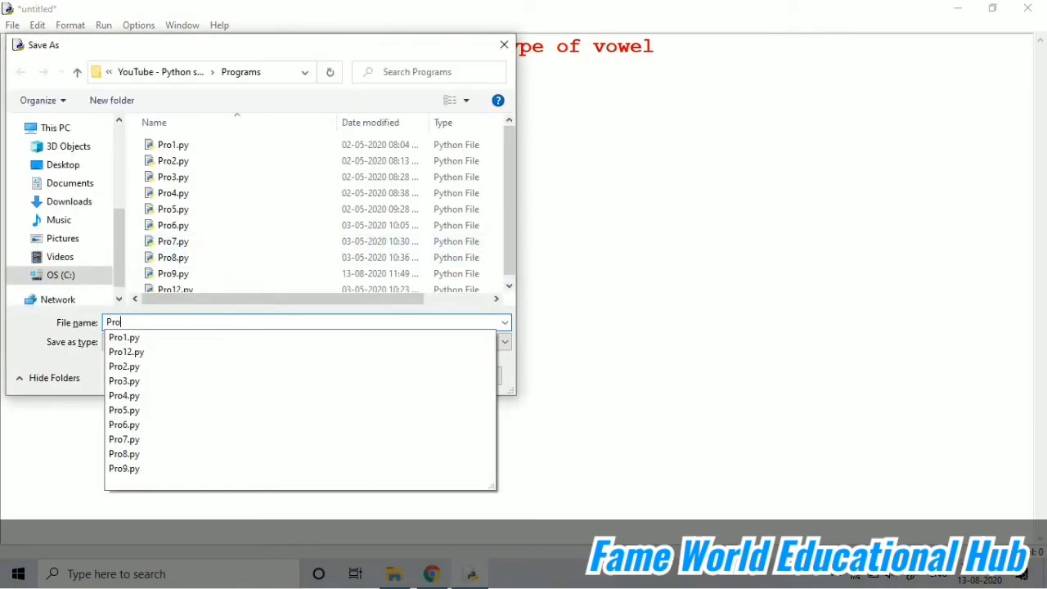
# Save the script as Pro10.py.
pyautogui.write('10')
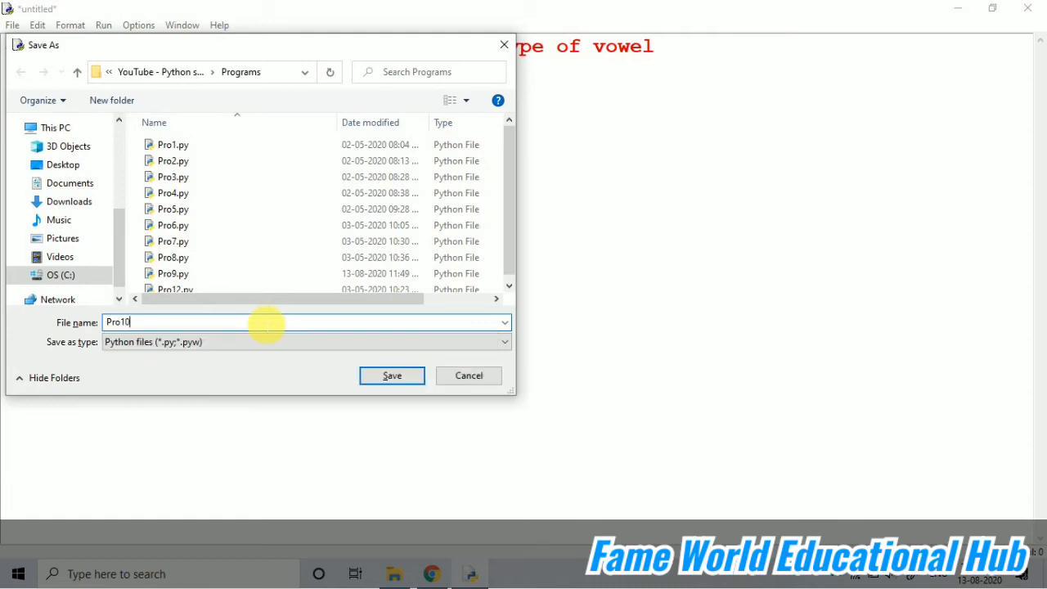
pyautogui.click(391, 375)
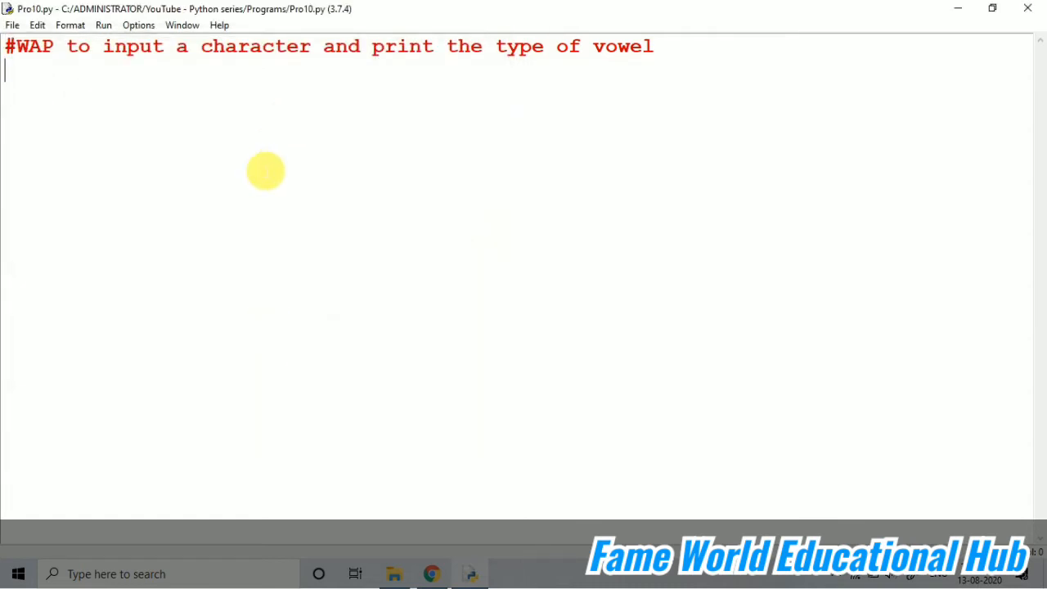
# Add the line ch = input("Enter a character:")[0] and begin the if statement.
pyautogui.write('ch = i')
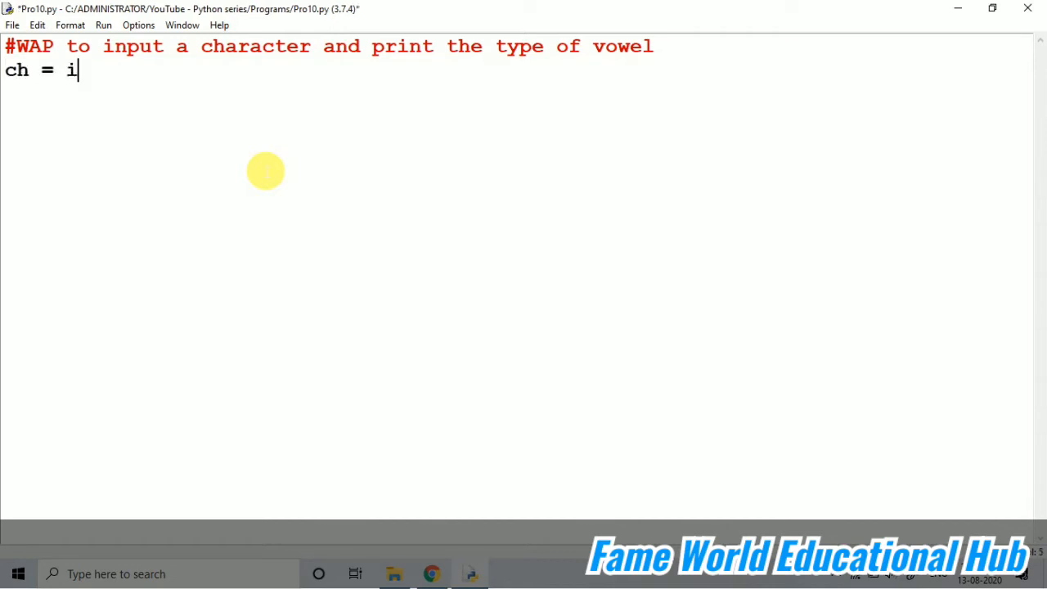
pyautogui.write('nput("Enter')
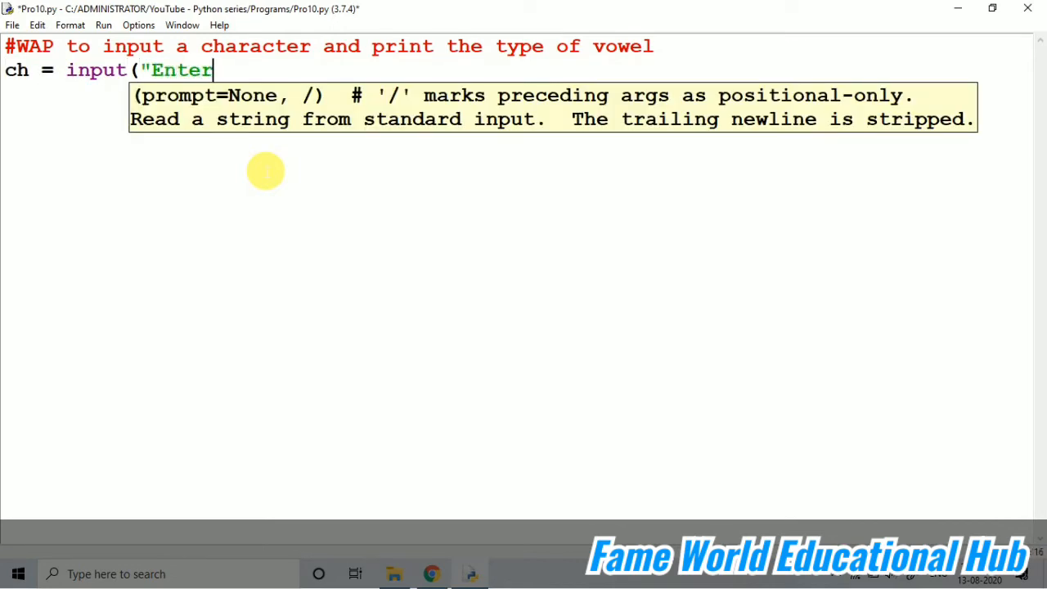
pyautogui.write('a character:")[')
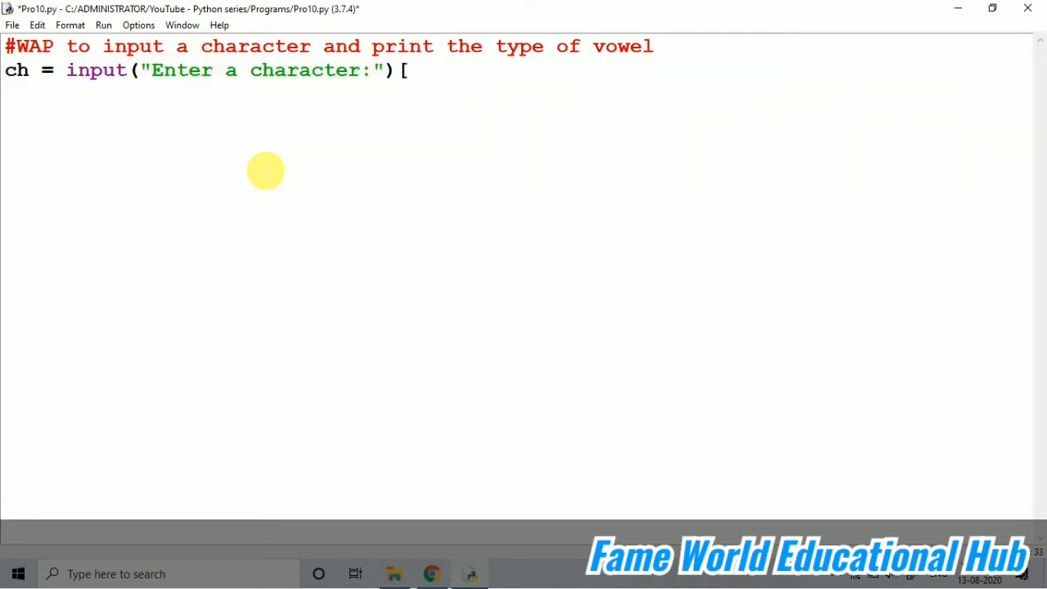
pyautogui.write('0]')
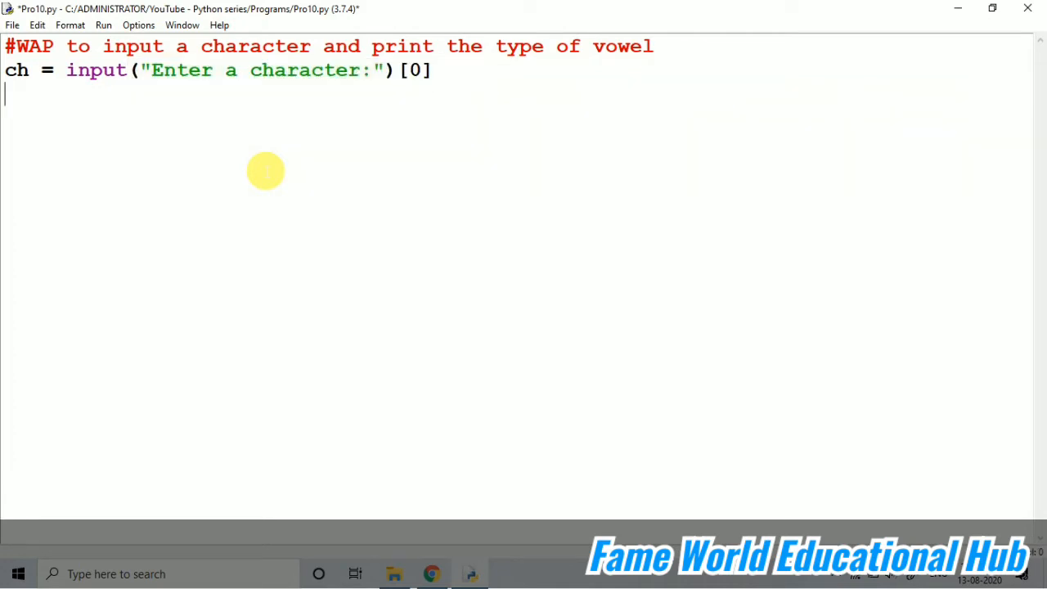
pyautogui.write('if')
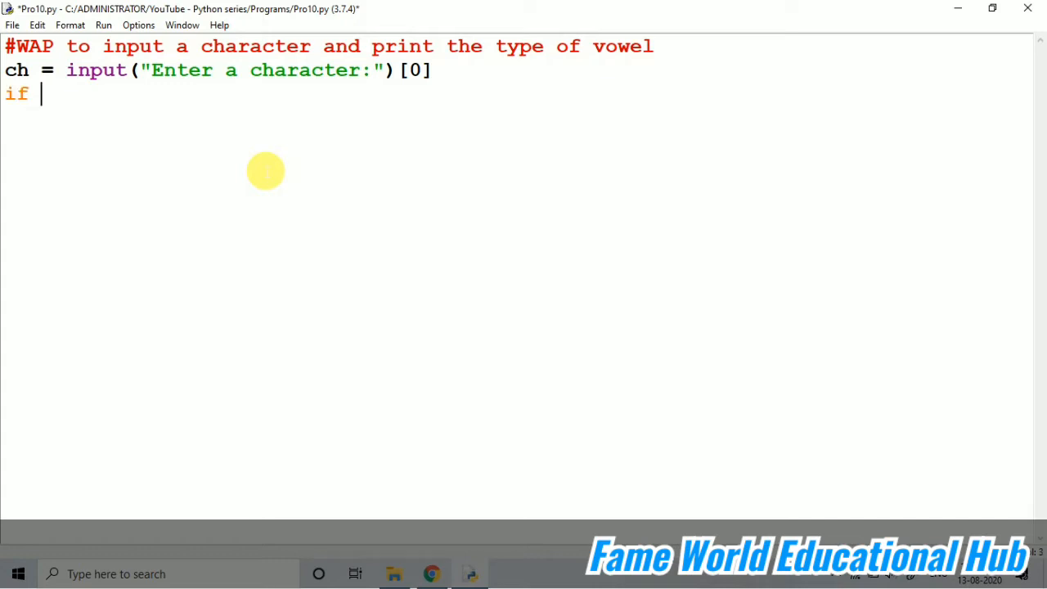
# Write the condition if ch=='a' or ch=='A':.
pyautogui.write("ch=='")
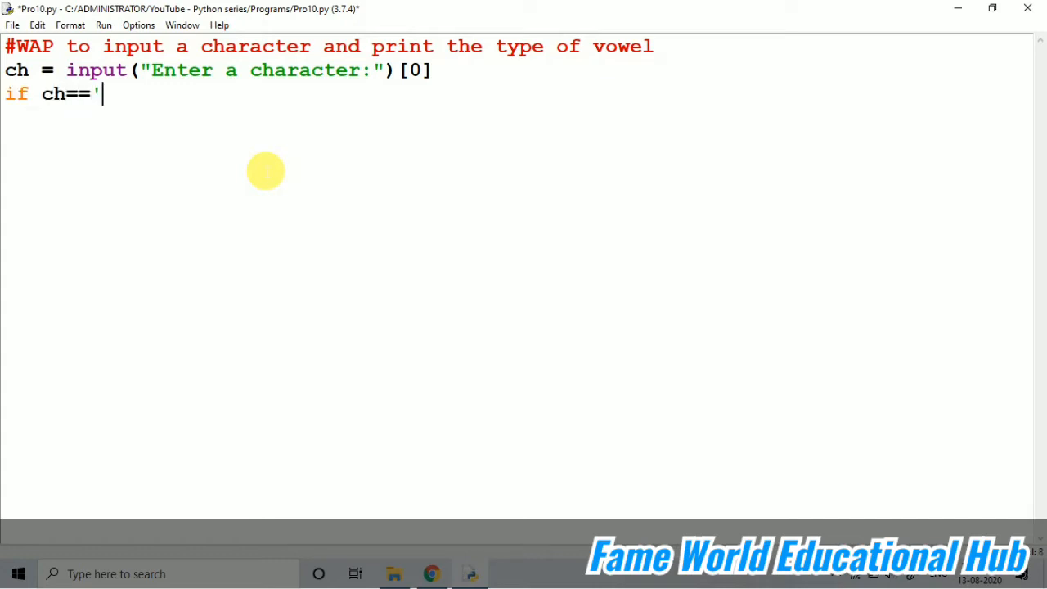
pyautogui.write("a' and")
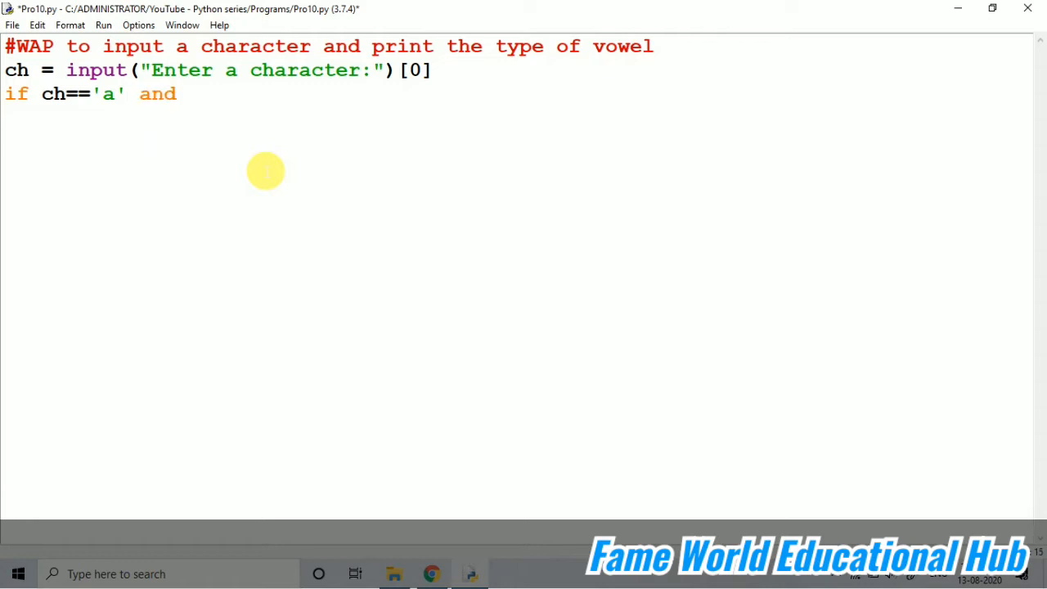
pyautogui.write('or')
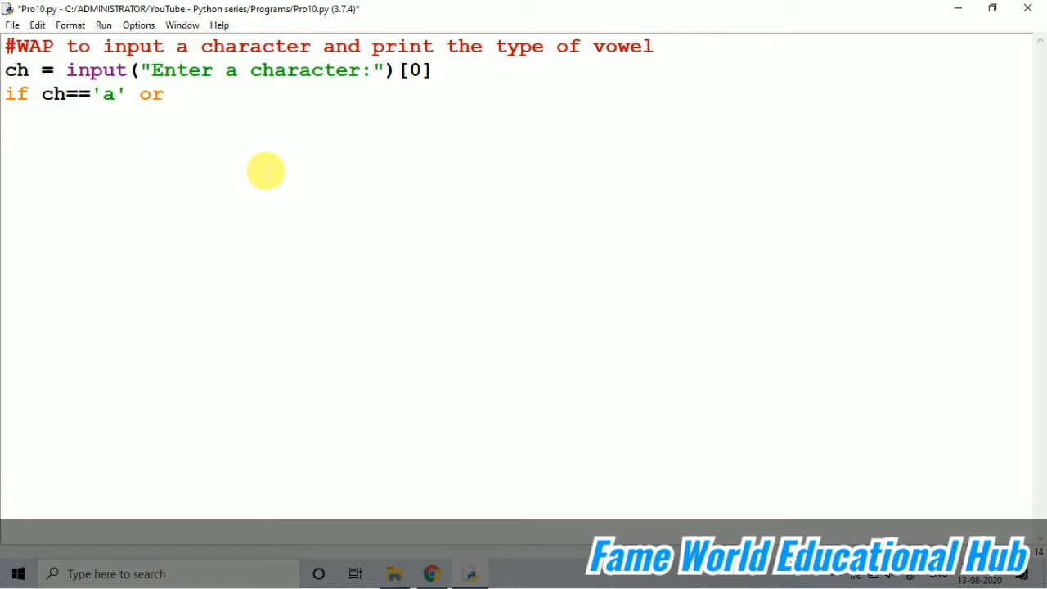
pyautogui.write("ch=='A'")
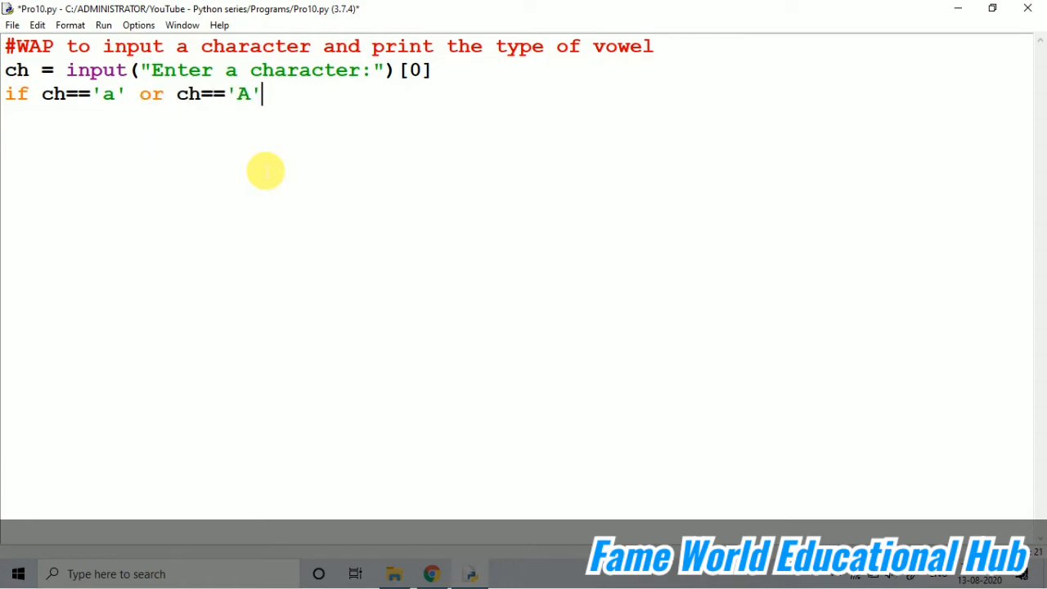
pyautogui.write(':')
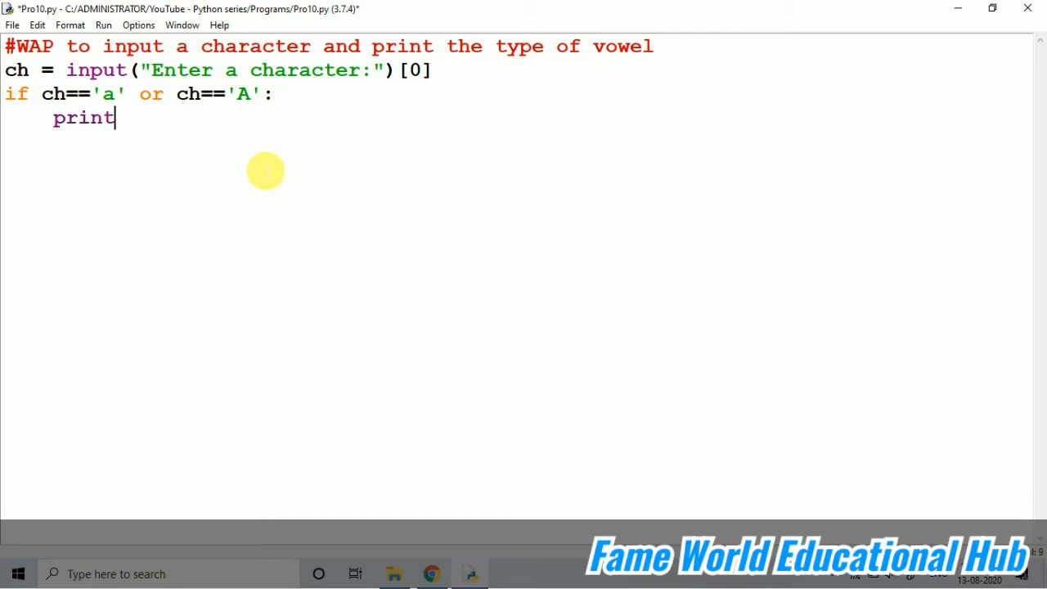
# Add print("vowel is ",ch) under the branch and start the next elif.
pyautogui.write('("vowel')
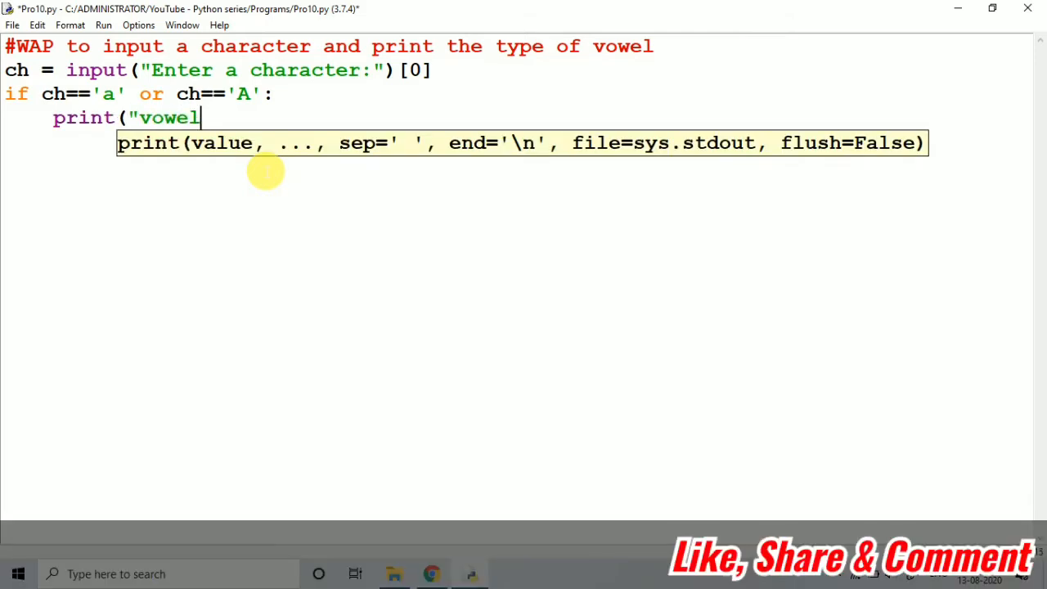
pyautogui.write('is A"')
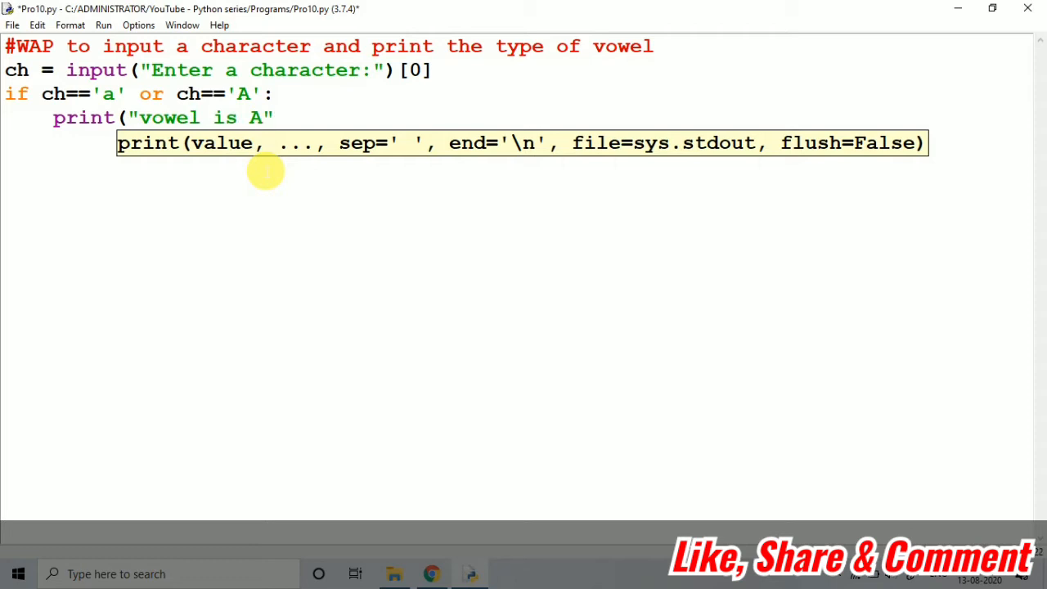
pyautogui.press('Backspace')
pyautogui.write(',')
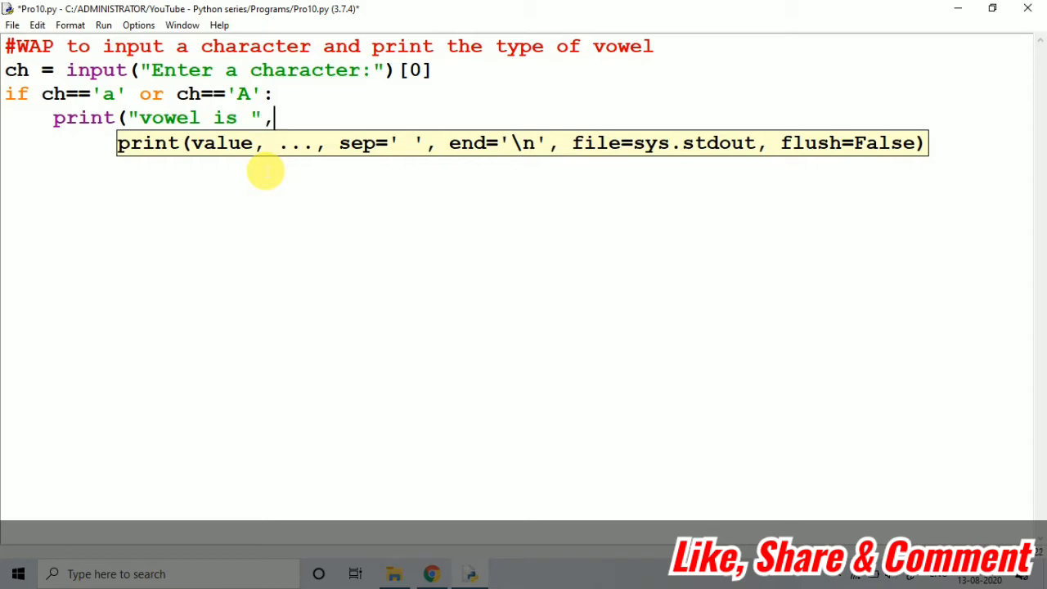
pyautogui.write('ch)')
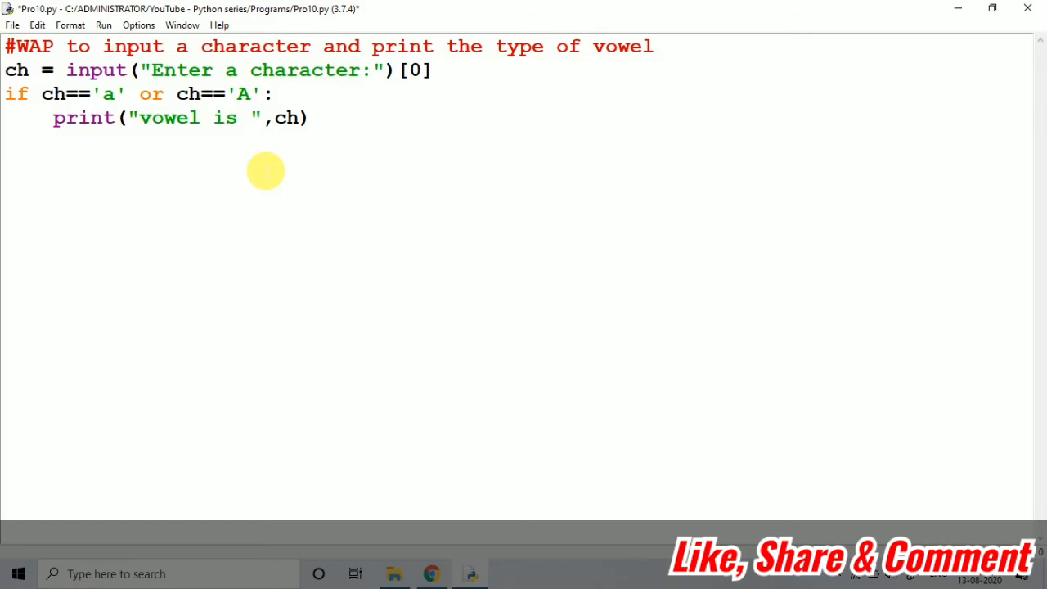
pyautogui.write('e')
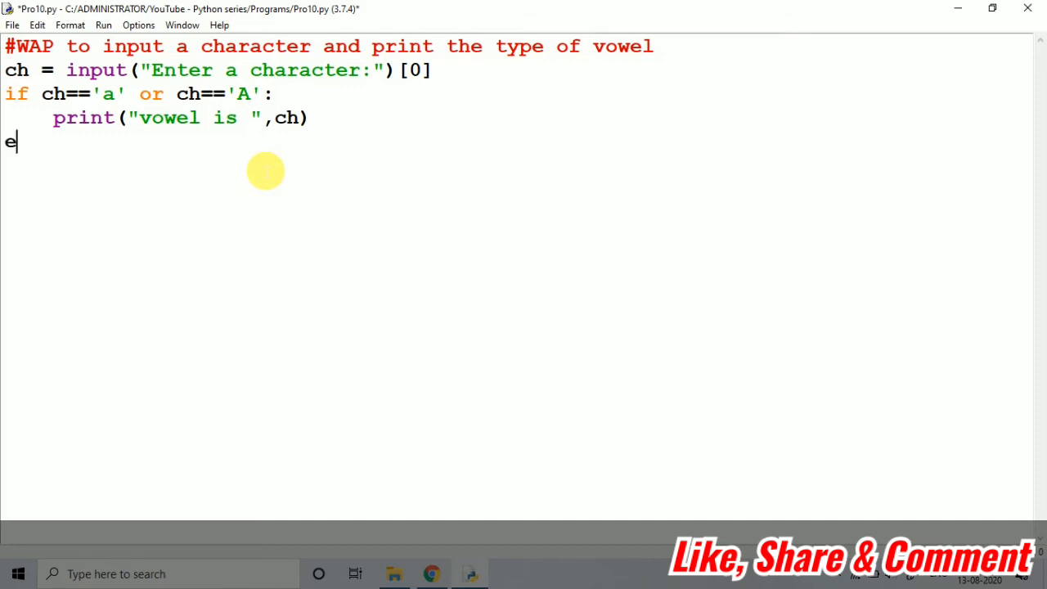
# Write elif ch=='e' or ch=='E': with print("vowel is ",ch).
pyautogui.write('lif')
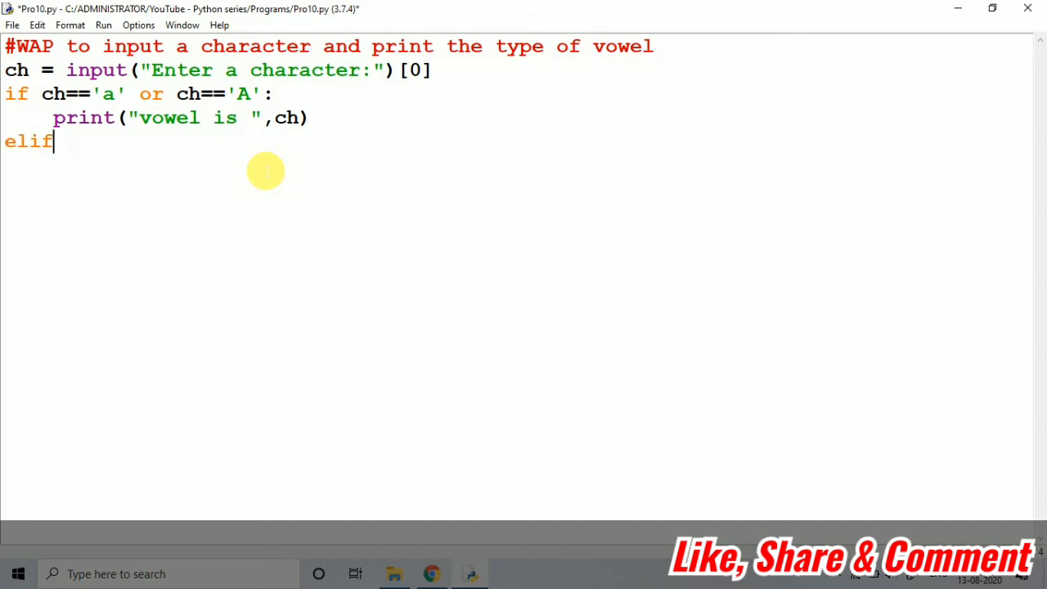
pyautogui.write("chh='e")
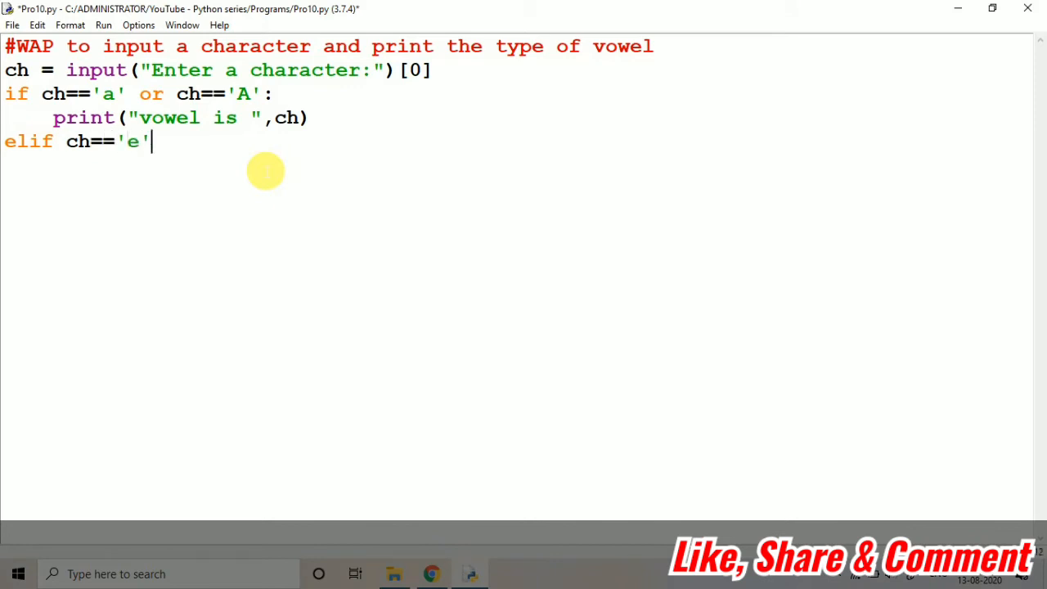
pyautogui.write('or ch')
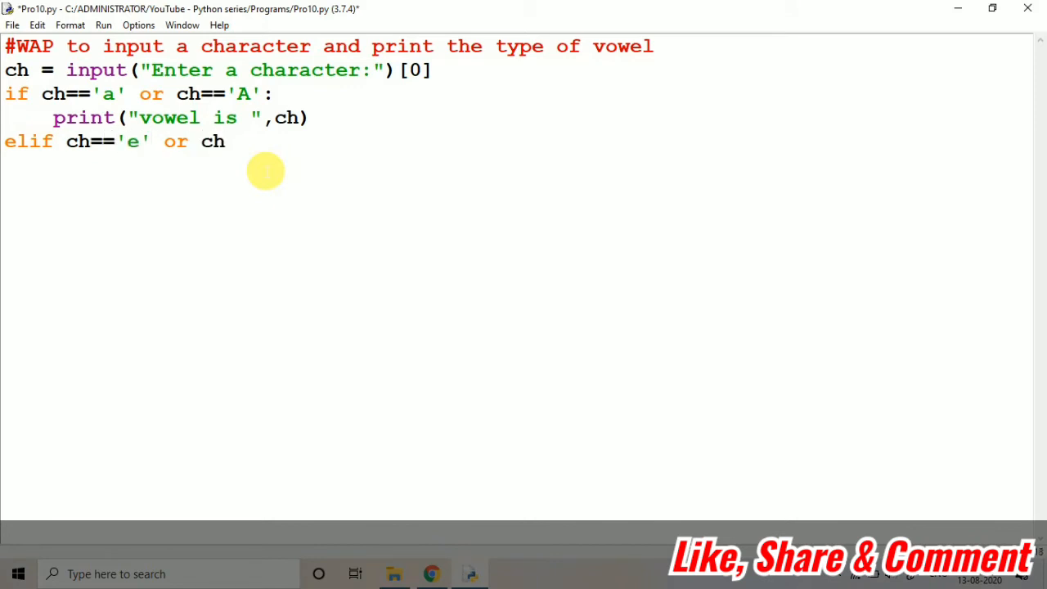
pyautogui.write("=='E':")
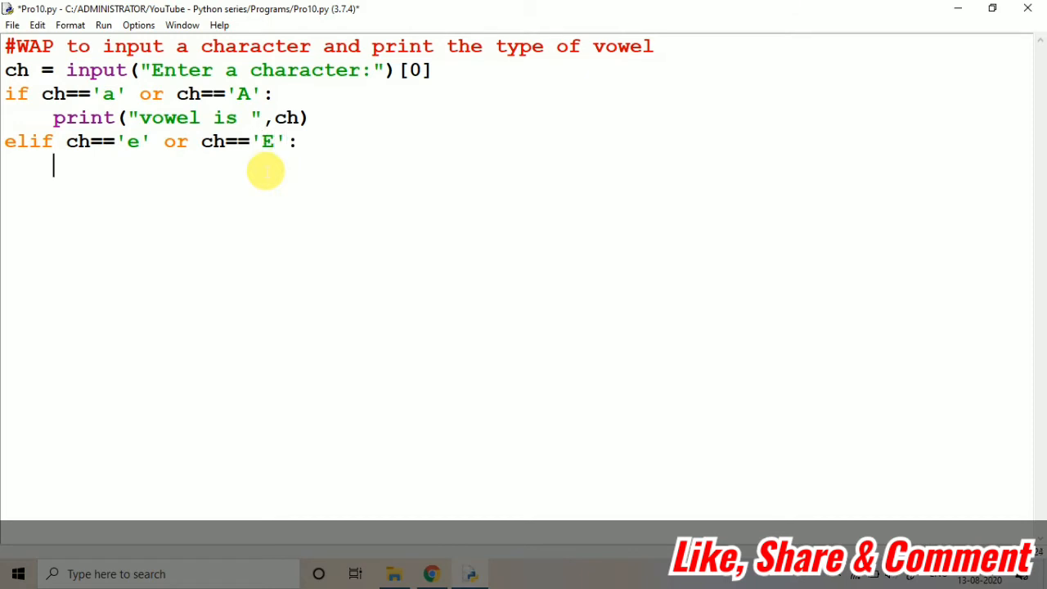
pyautogui.write('print("vowel is ",ch)')
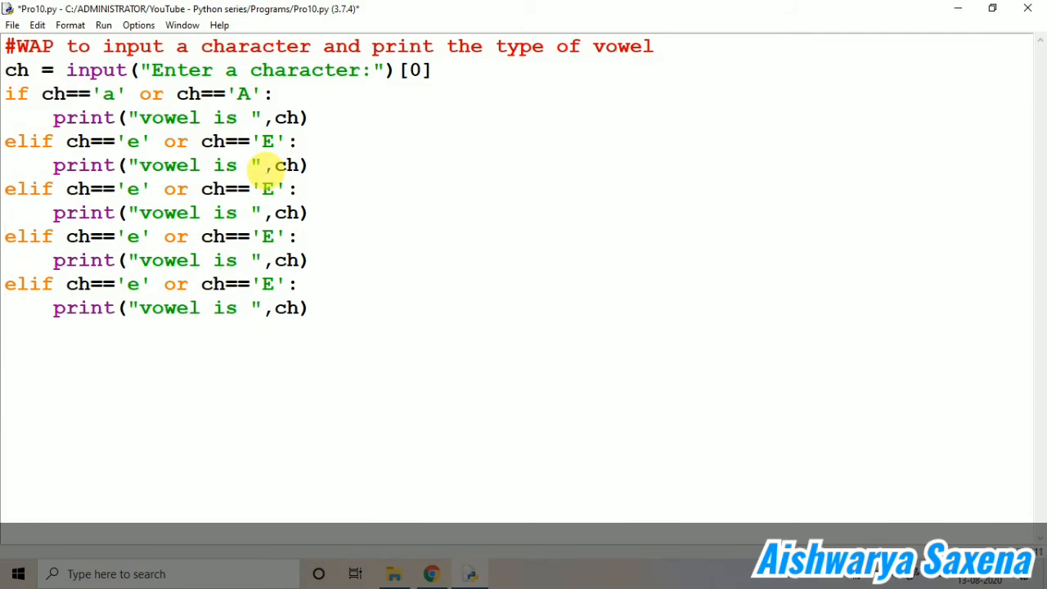
# Edit the pasted elif branches to check i/I, o/O and u/U, then move below them.
pyautogui.write('i')
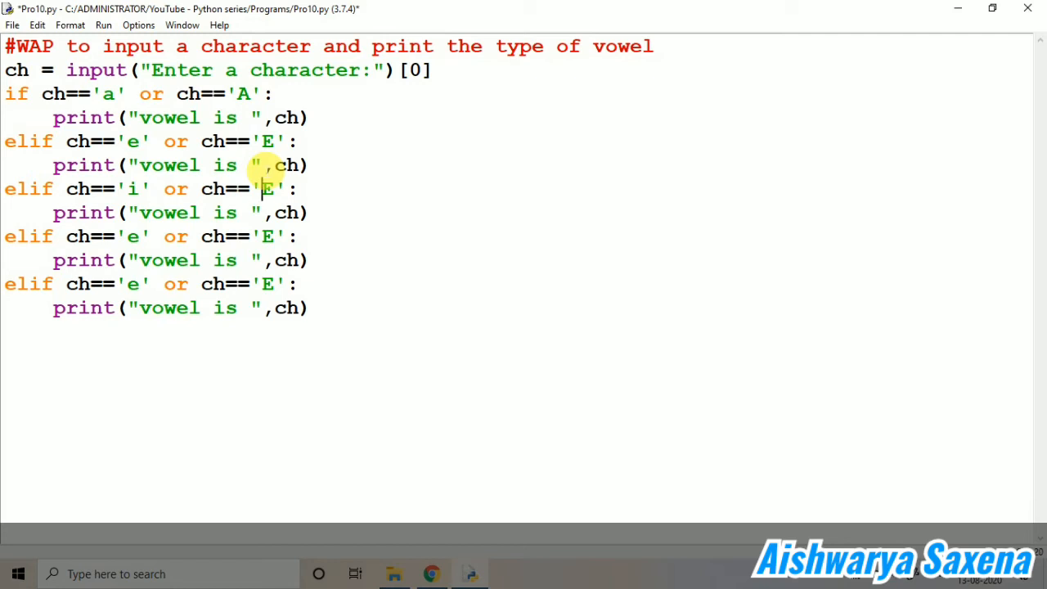
pyautogui.write('I')
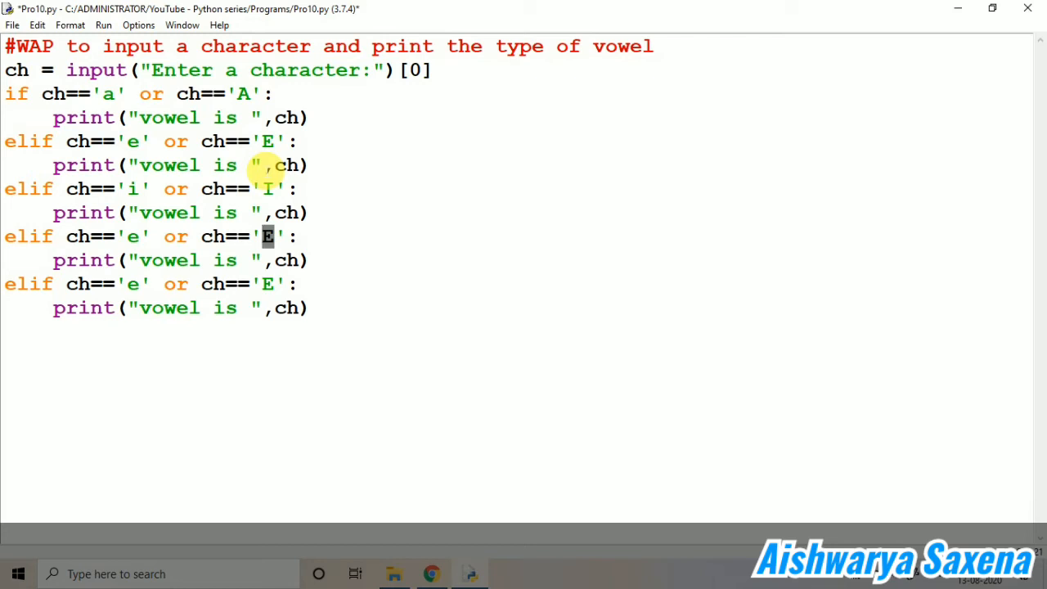
pyautogui.write('O')
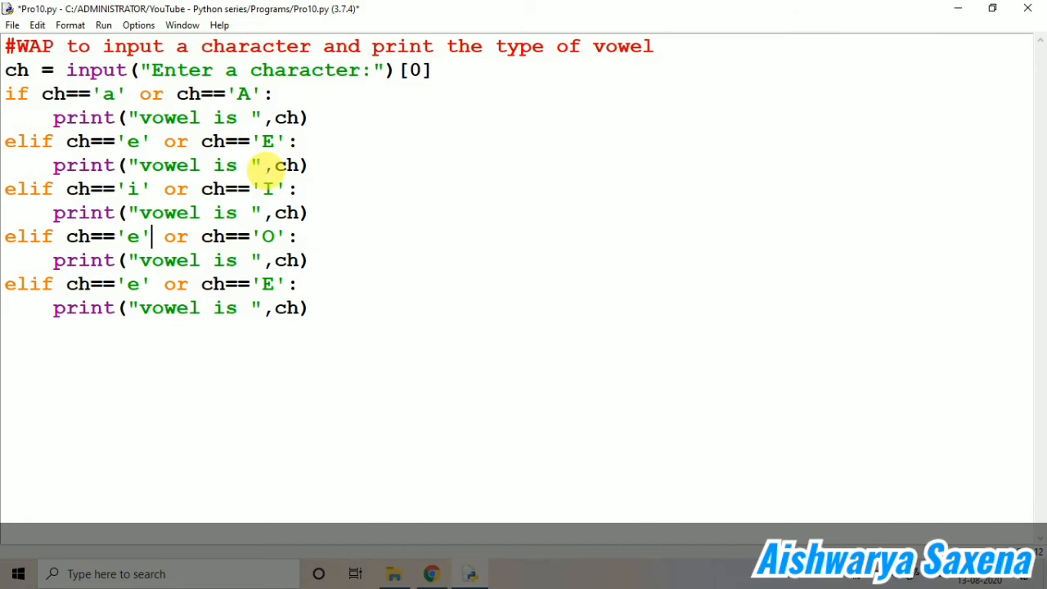
pyautogui.write('o')
pyautogui.click(155, 285)
pyautogui.write('u')
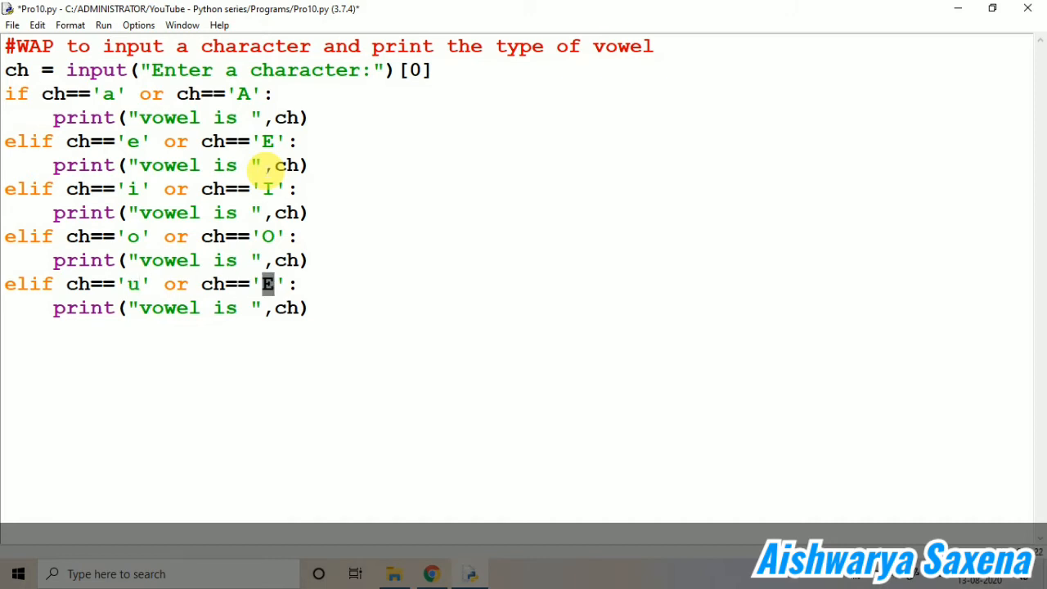
pyautogui.write('U')
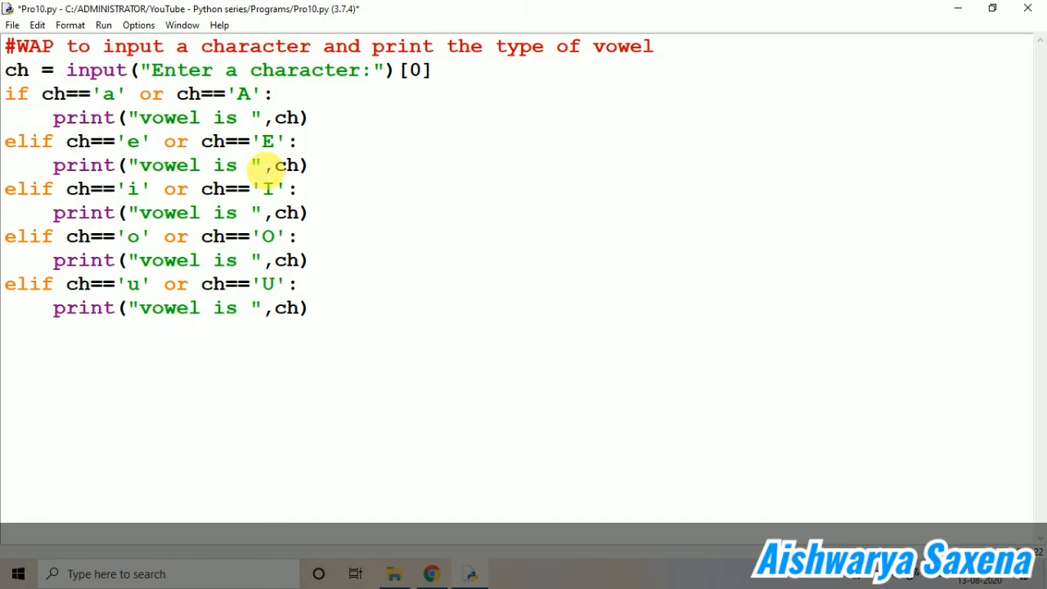
pyautogui.click(8, 330)
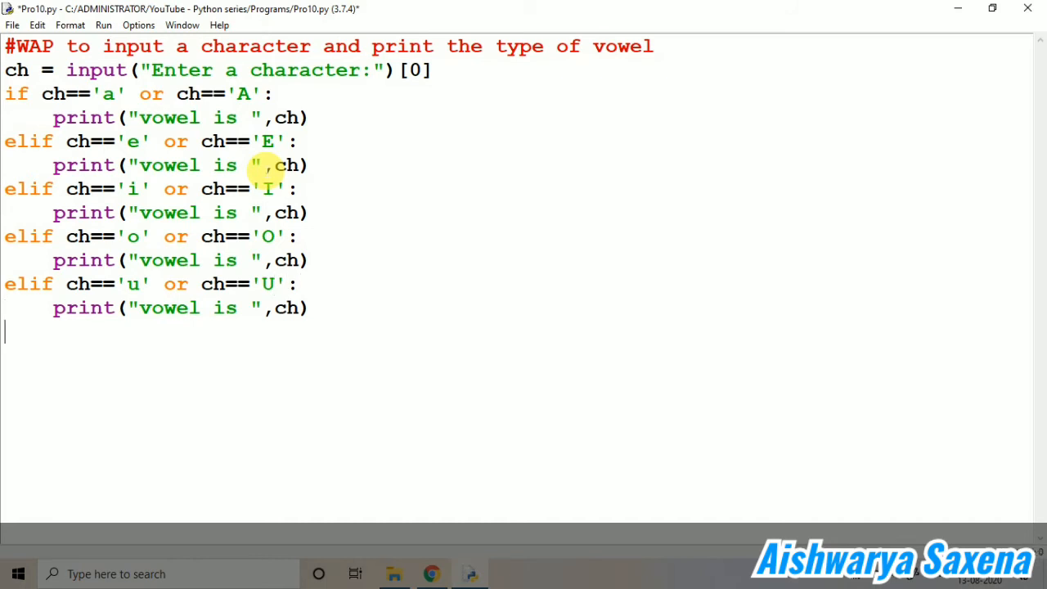
# Add else: with print(ch," is a consonant") at the end.
pyautogui.write('e')
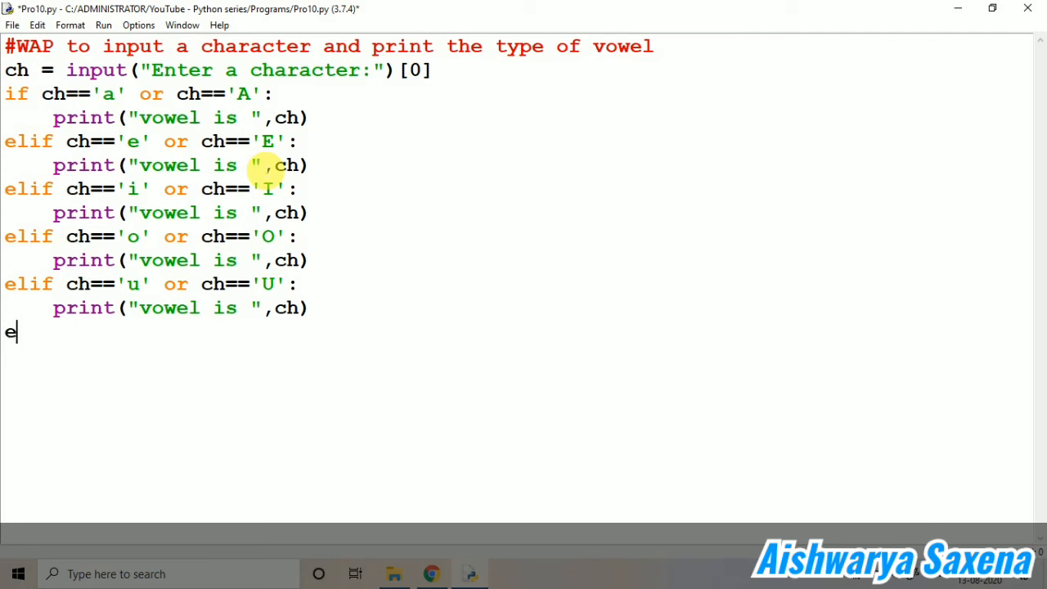
pyautogui.write('lse:')
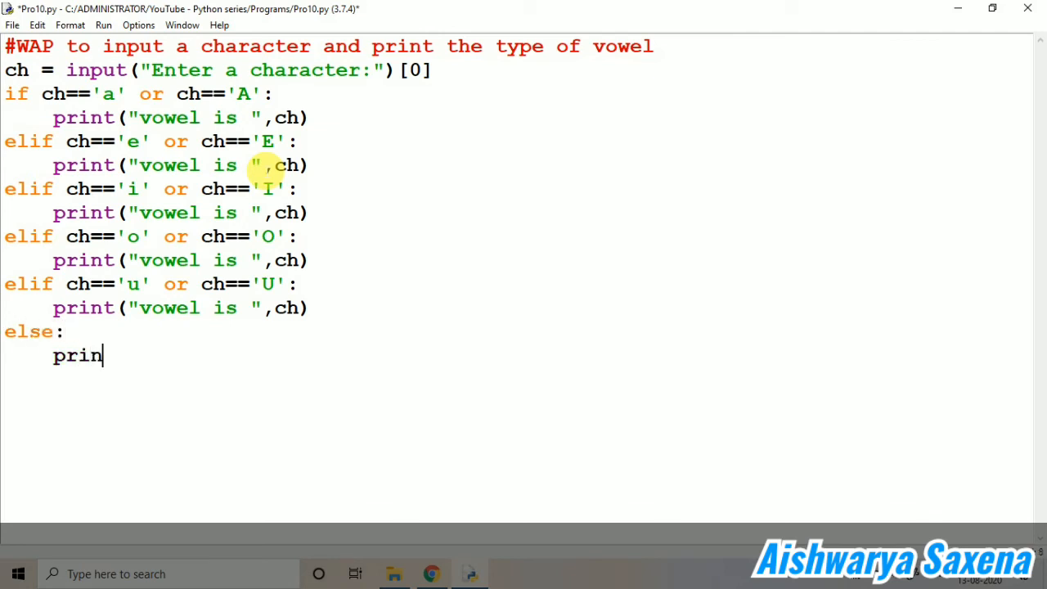
pyautogui.write('t(ch," is a')
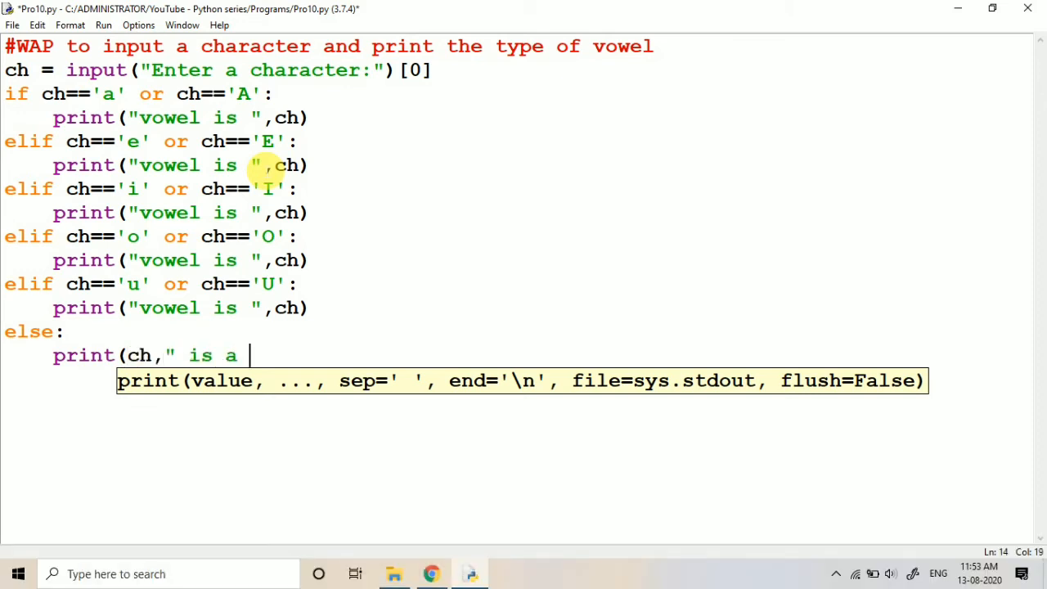
pyautogui.write('consonant')
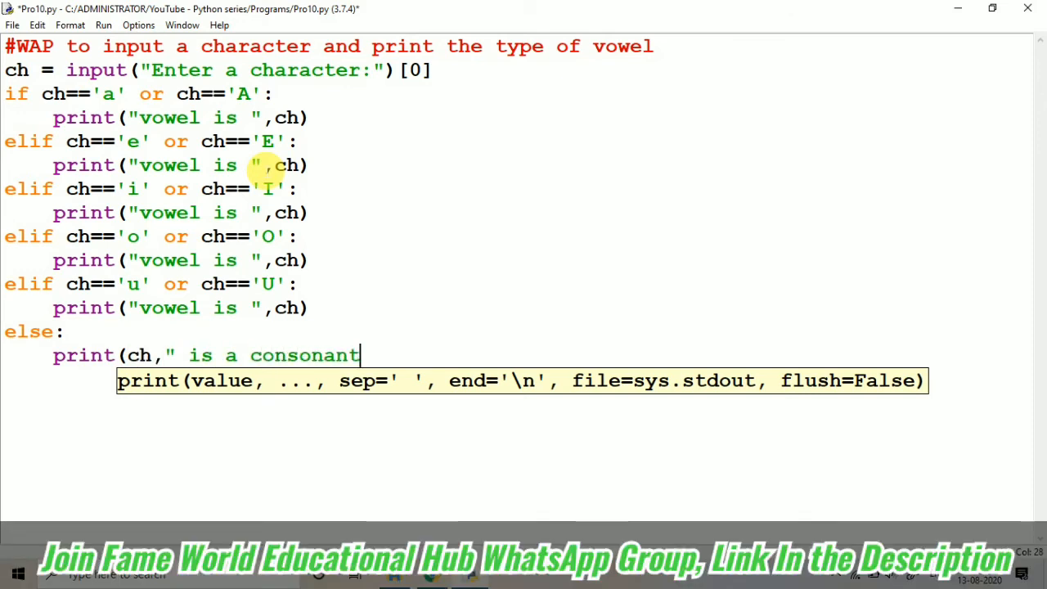
pyautogui.write('")')
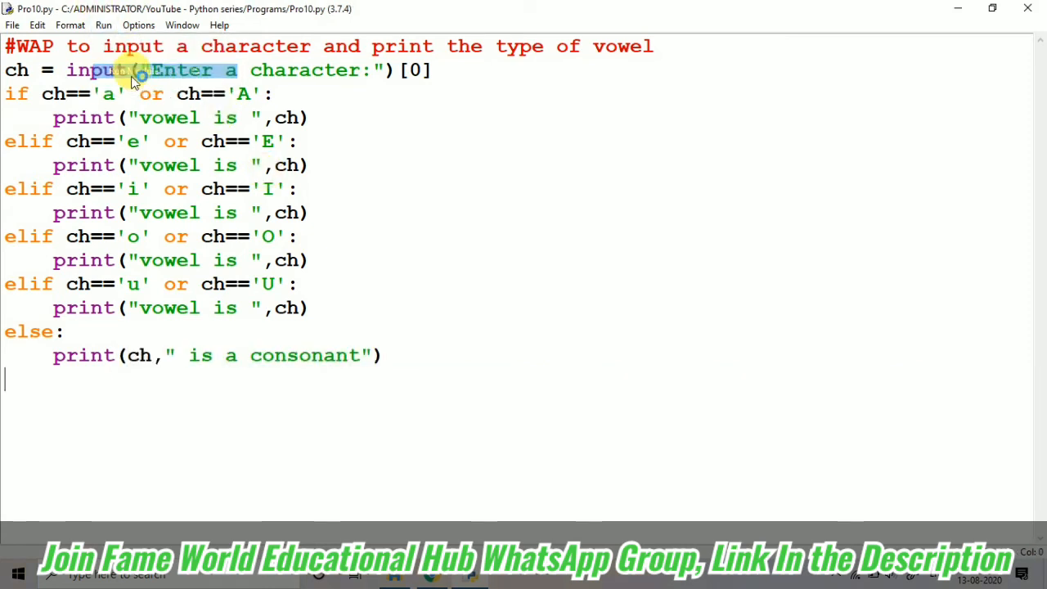
# Run the module with F5 and test inputs such as e in the shell.
pyautogui.press('F5')
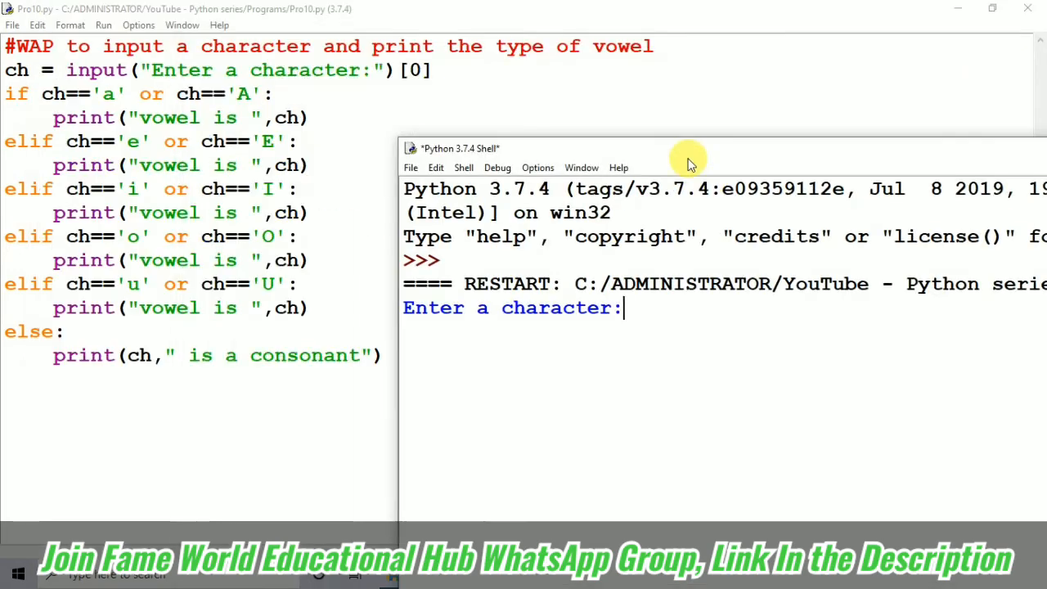
pyautogui.write('e')
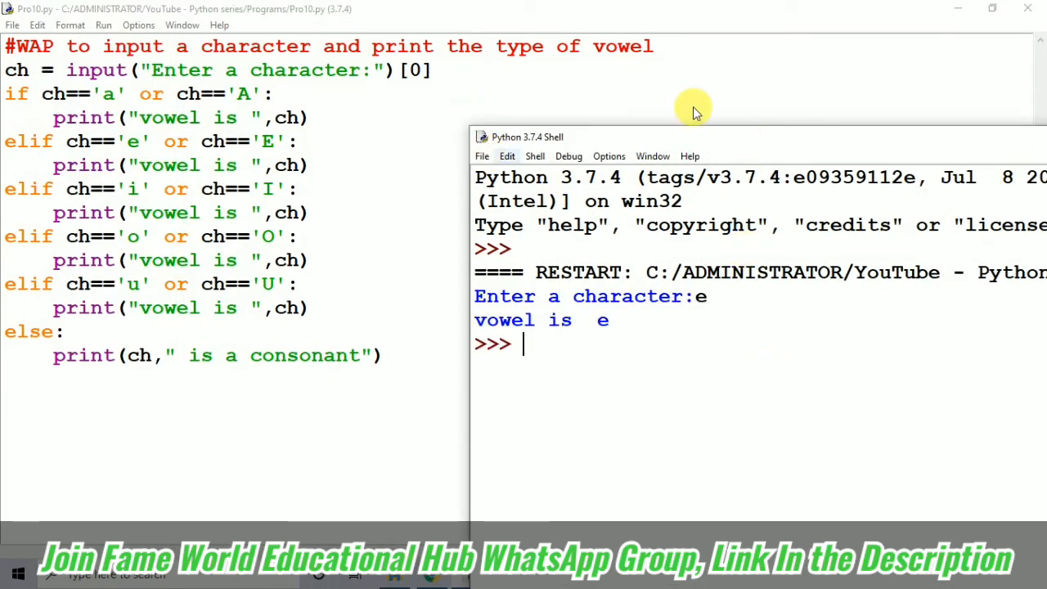
pyautogui.moveTo(478, 205)
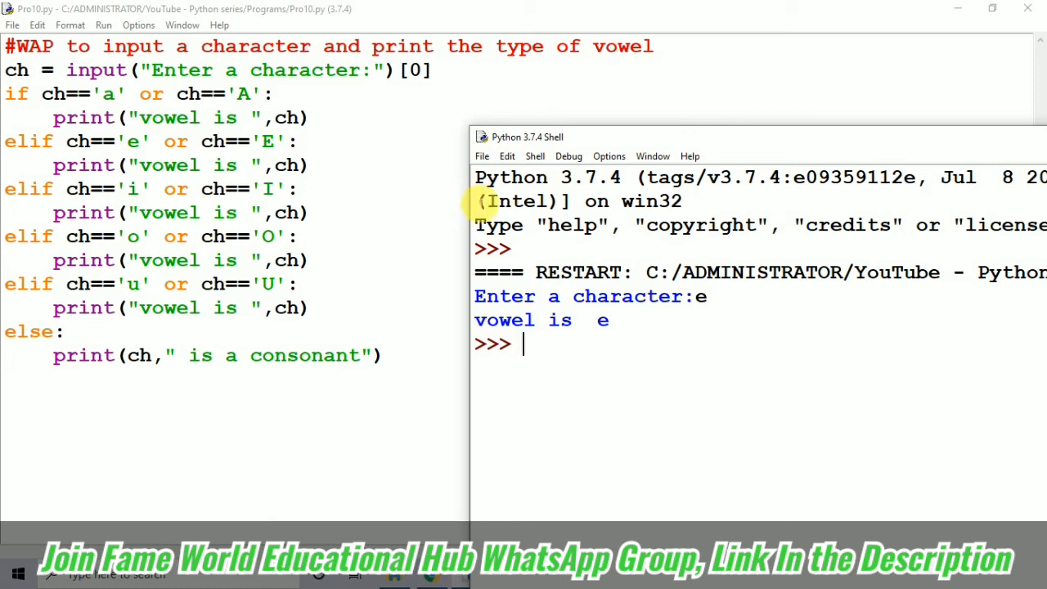
pyautogui.moveTo(527, 138); pyautogui.dragTo(744, 138)
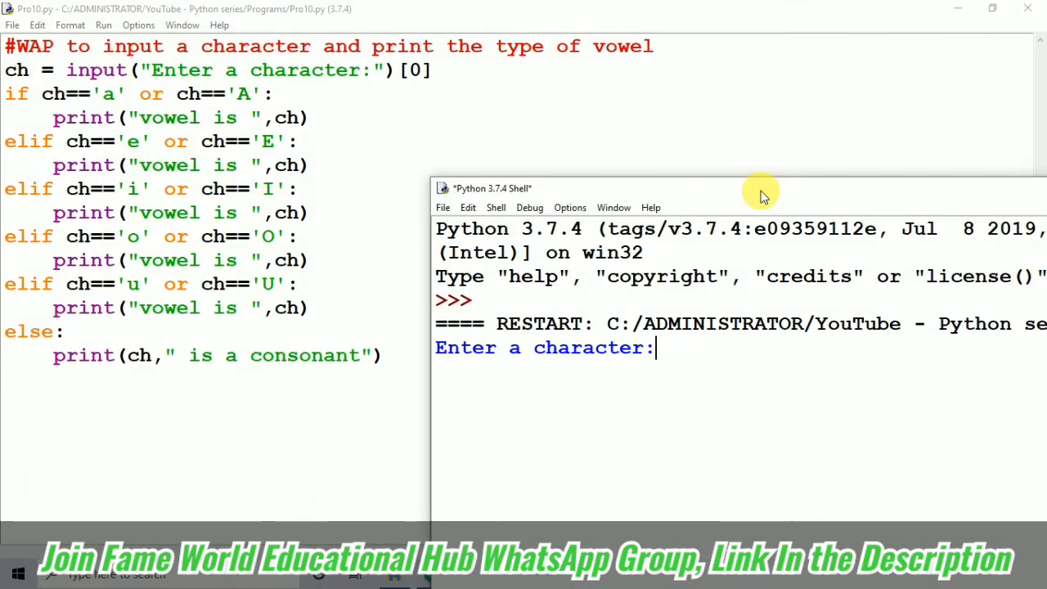
pyautogui.write('I')
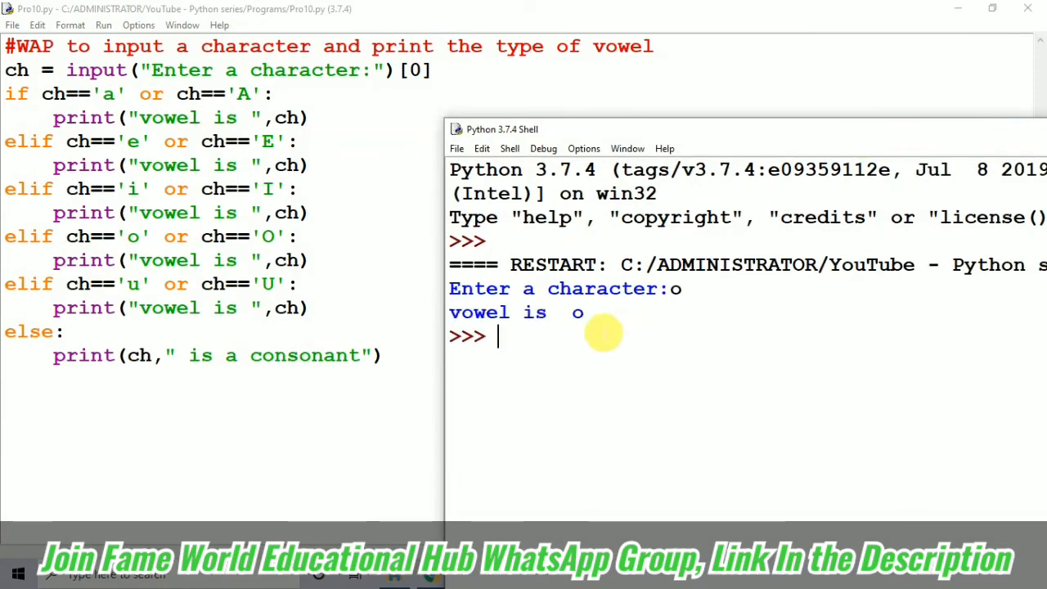
pyautogui.moveTo(941, 144)
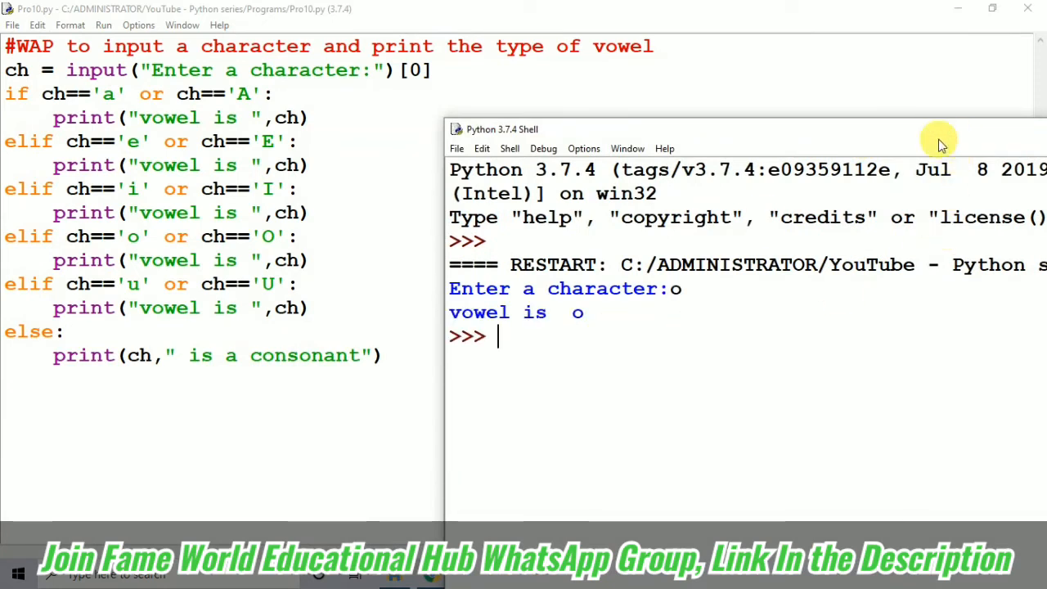
pyautogui.moveTo(449, 193)
pyautogui.write('s')
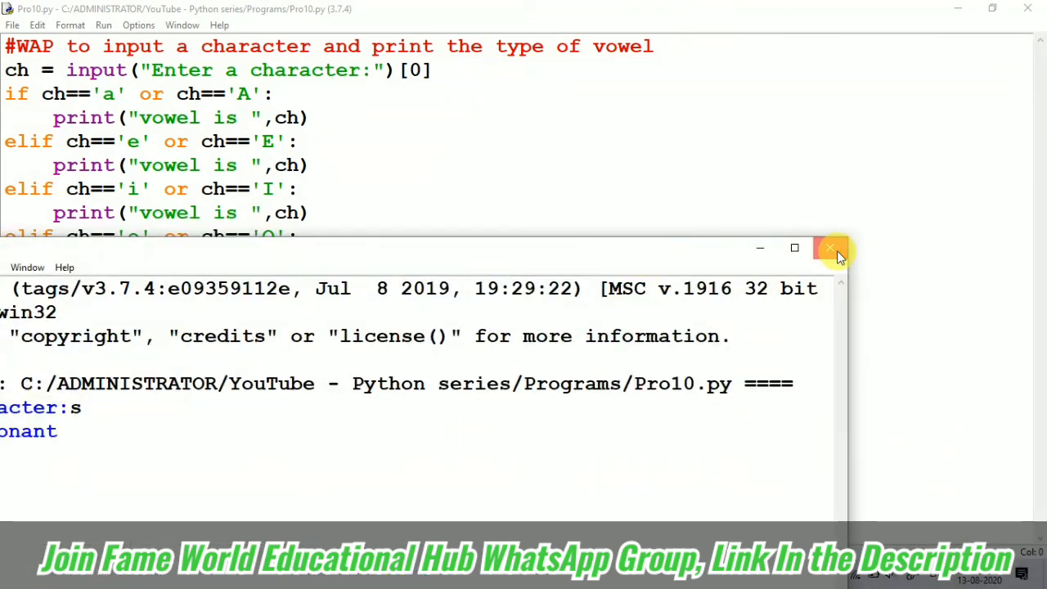
# Close the Python Shell window, leaving Pro10.py open.
pyautogui.click(832, 248)
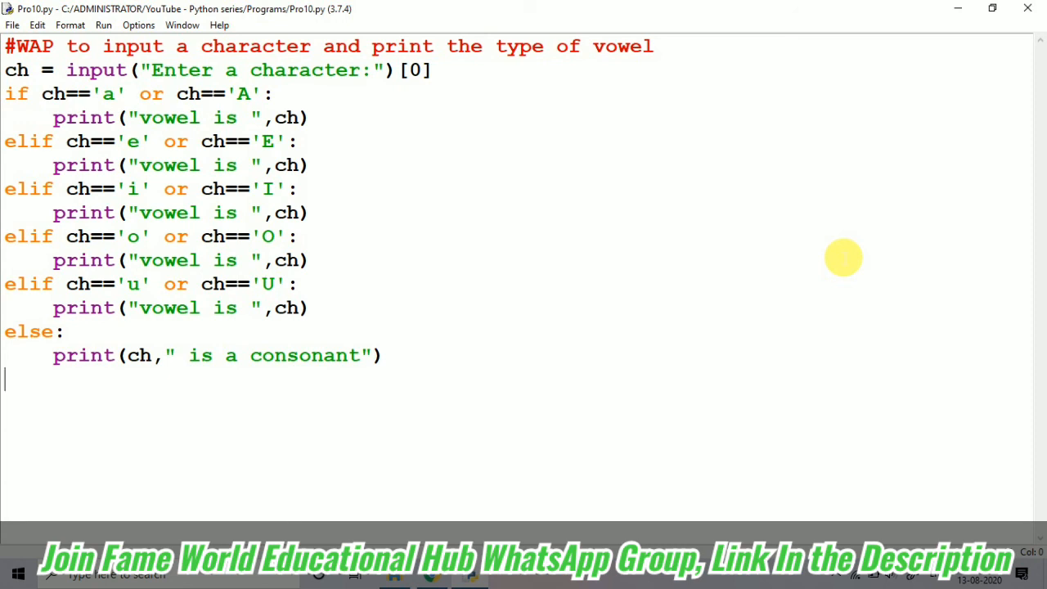
pyautogui.moveTo(501, 481)
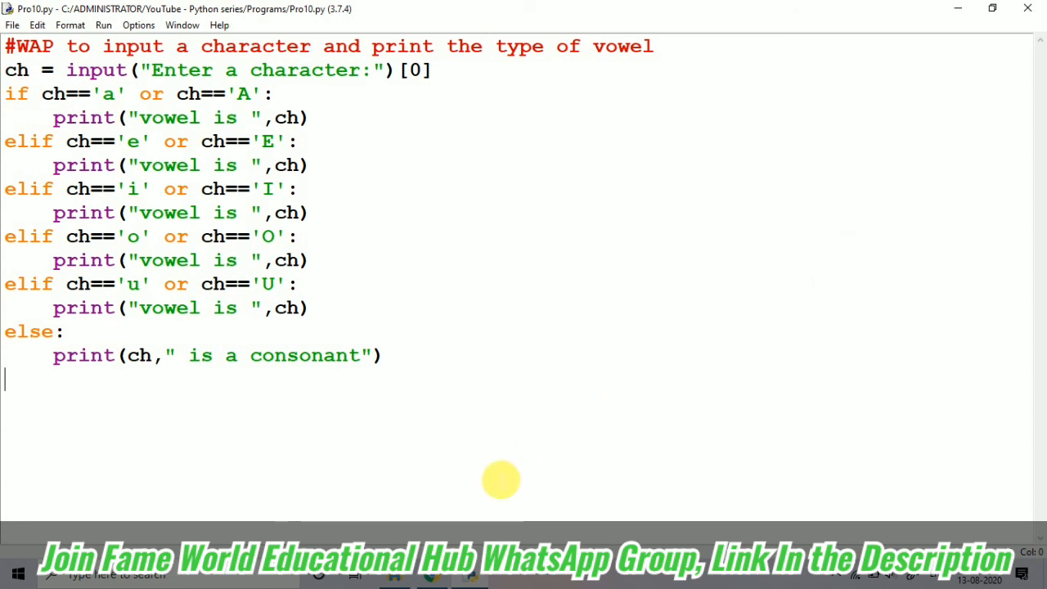
pyautogui.moveTo(539, 448)
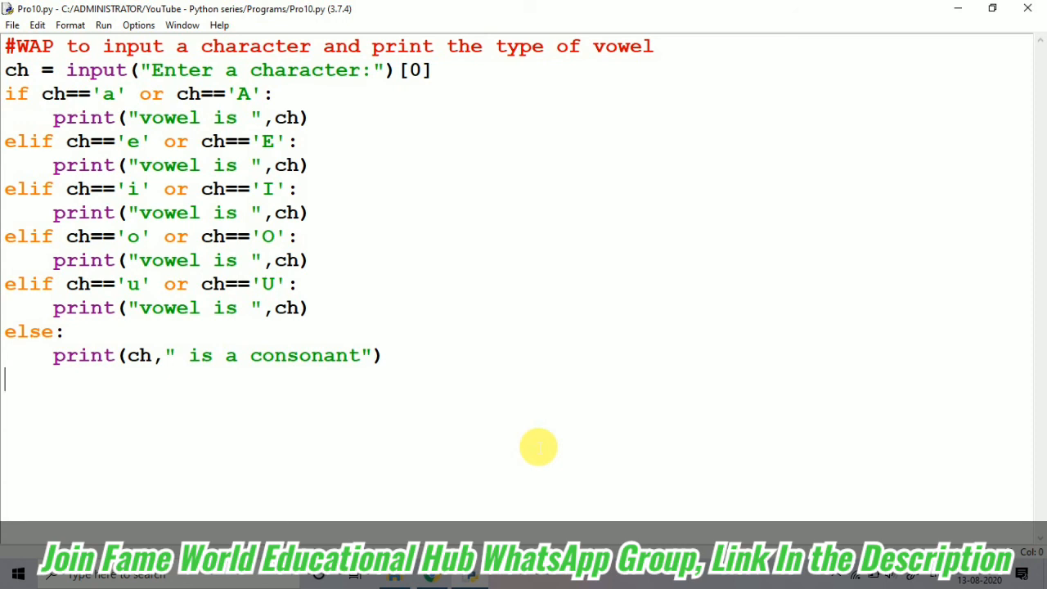